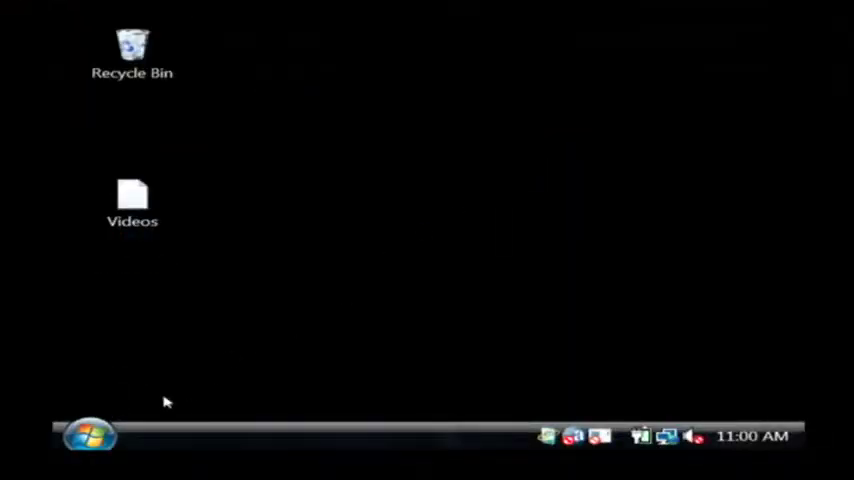
- Launch Internet Explorer and begin entering google.com in the address bar
left_click(88, 436)
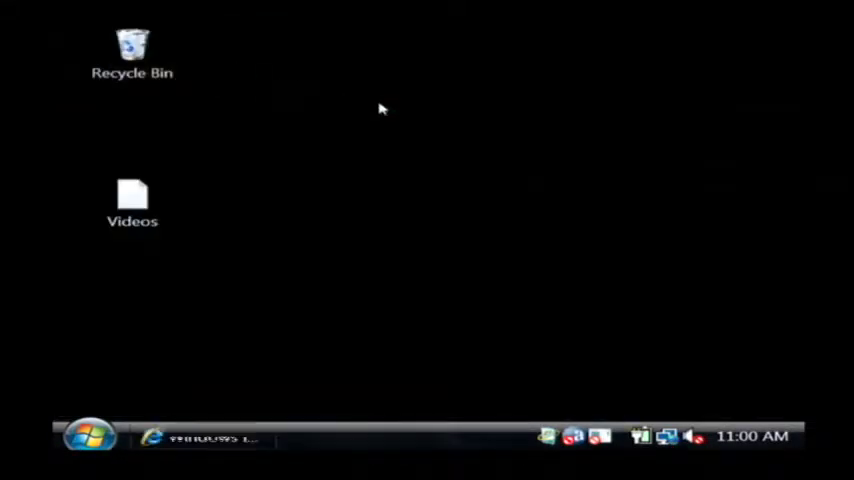
left_click(160, 436)
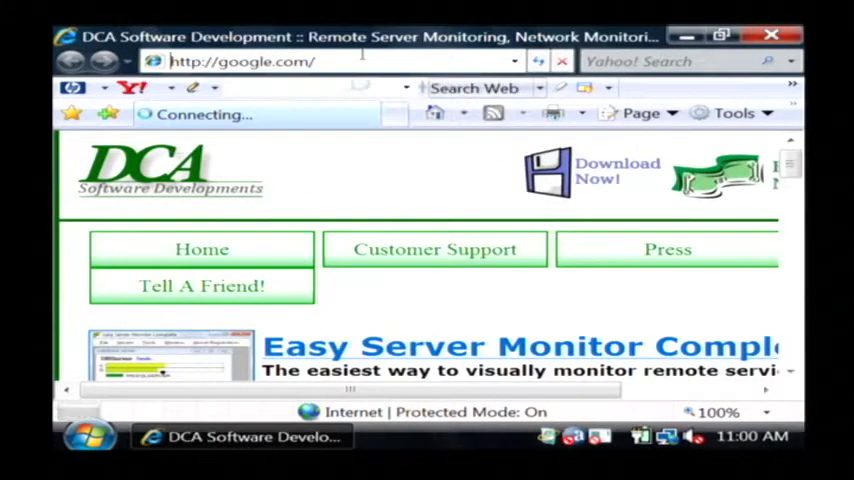
- Search Google for 'spybot' and land on the official Spybot-S&D home page
type("spybot")
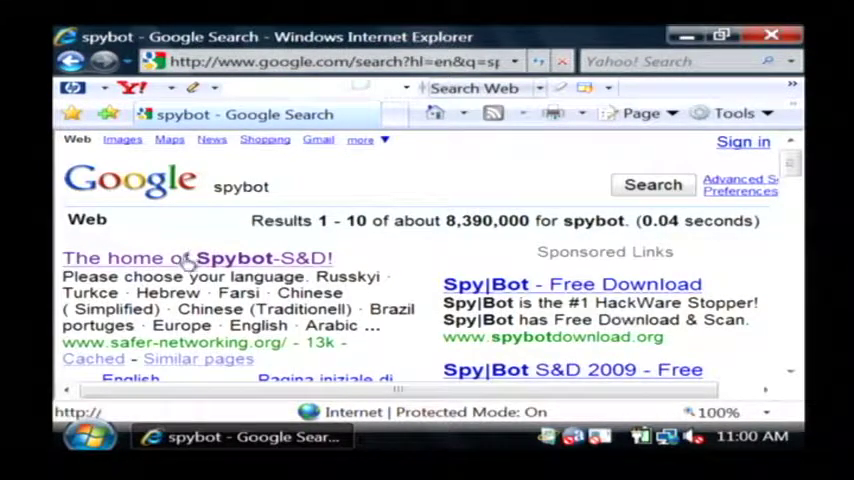
left_click(196, 258)
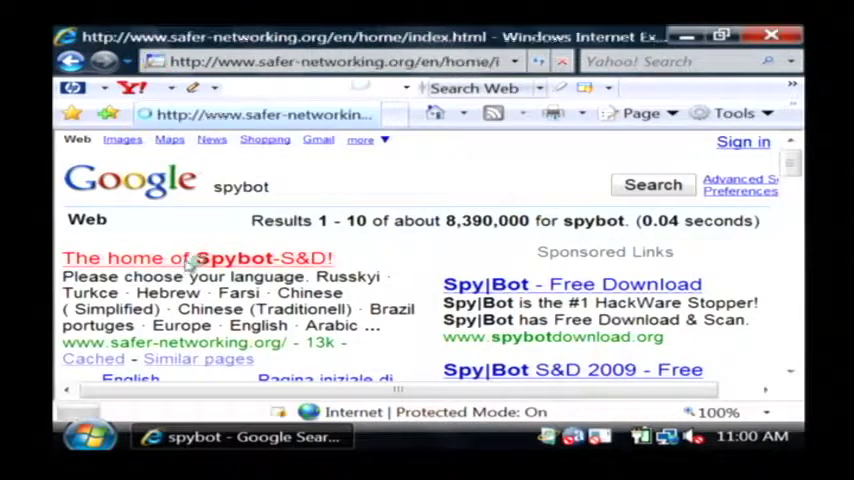
left_click(196, 256)
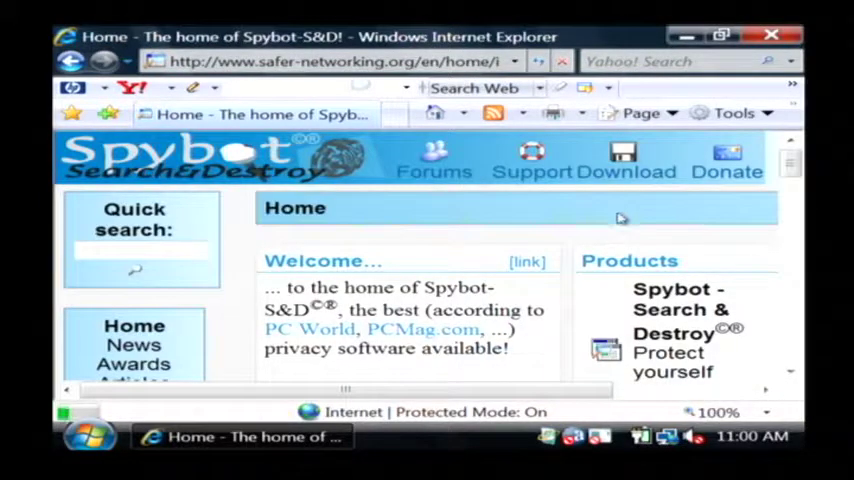
- From the site's Downloads page, download Spybot - Search & Destroy 1.6.0
left_click(624, 160)
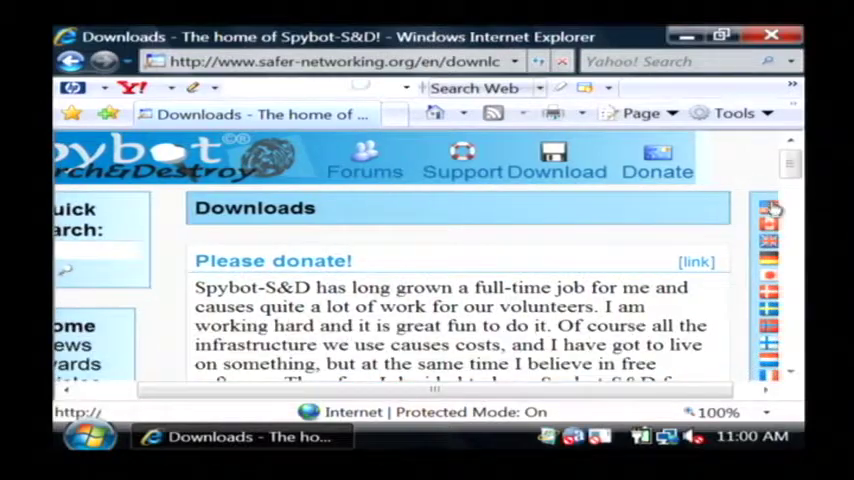
scroll("down", 3)
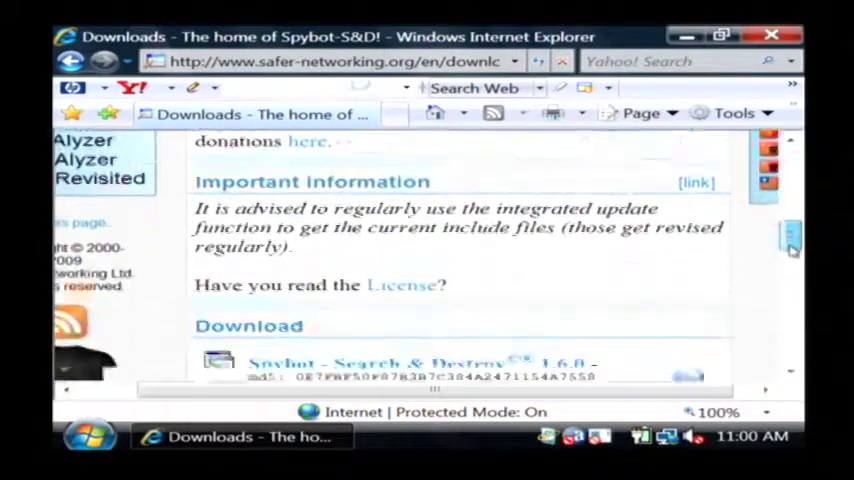
scroll("down", 3)
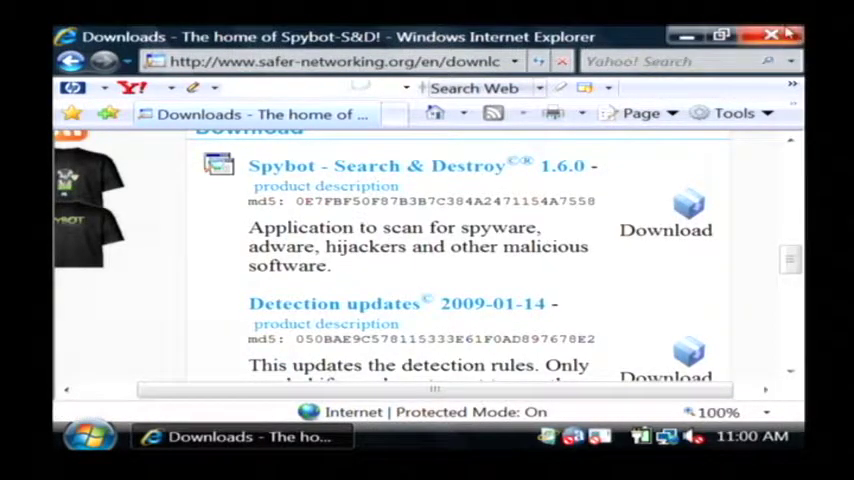
left_click(768, 32)
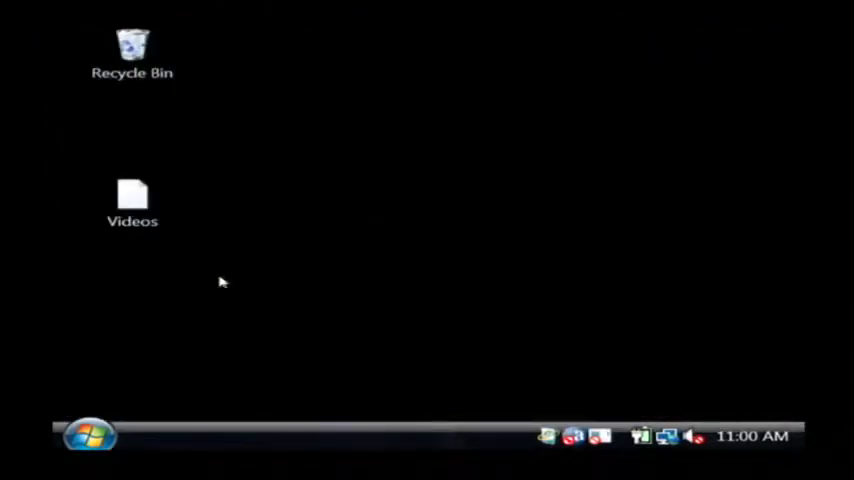
- Launch Spybot - Search & Destroy from its Start menu program folder
left_click(88, 442)
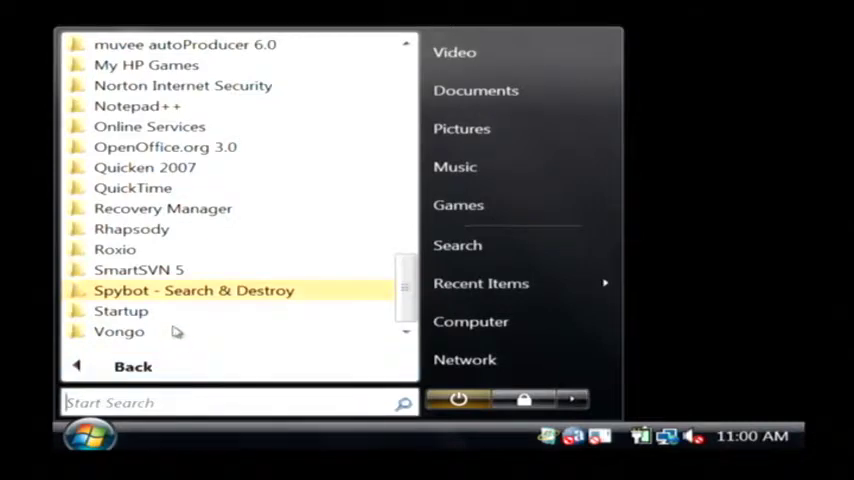
left_click(194, 290)
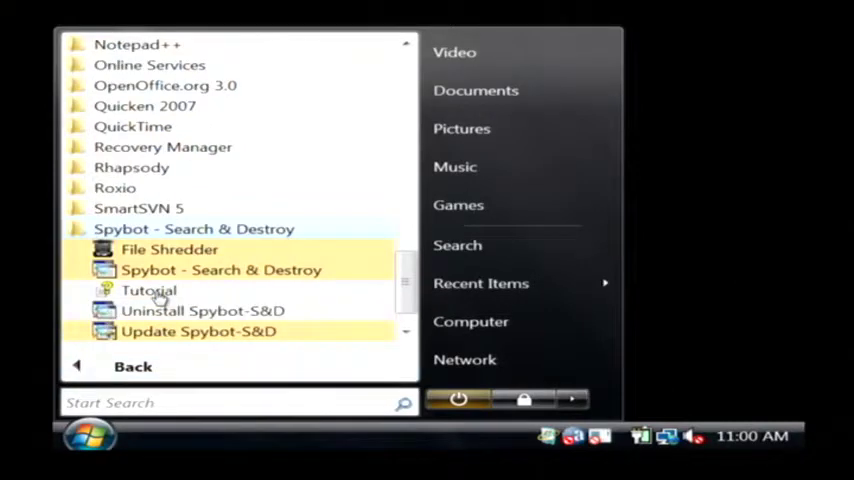
mouse_move(220, 270)
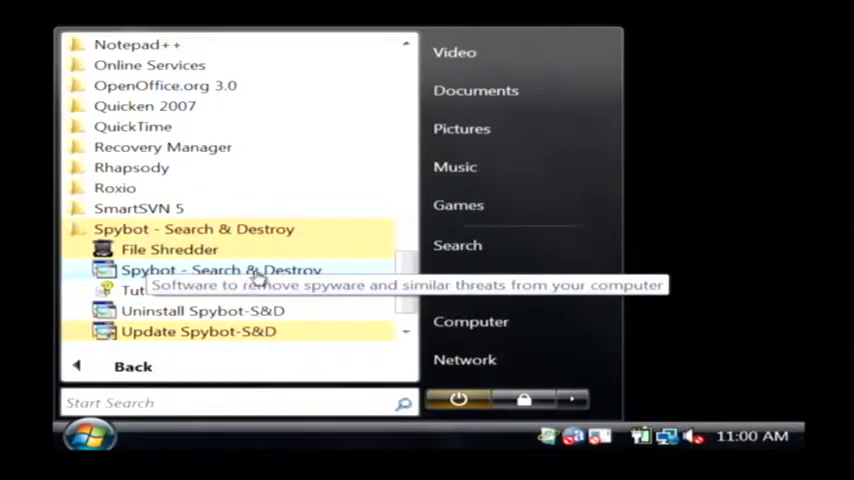
left_click(220, 268)
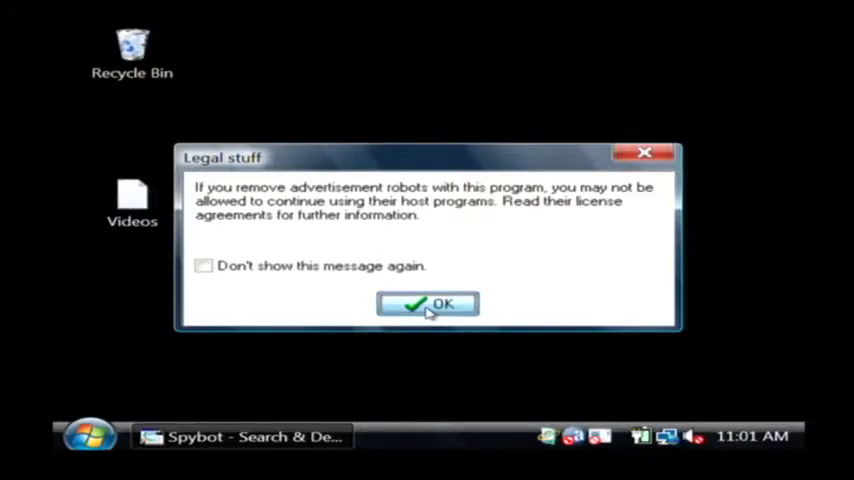
- Accept the Legal stuff notice and run 'Check for problems'
left_click(428, 304)
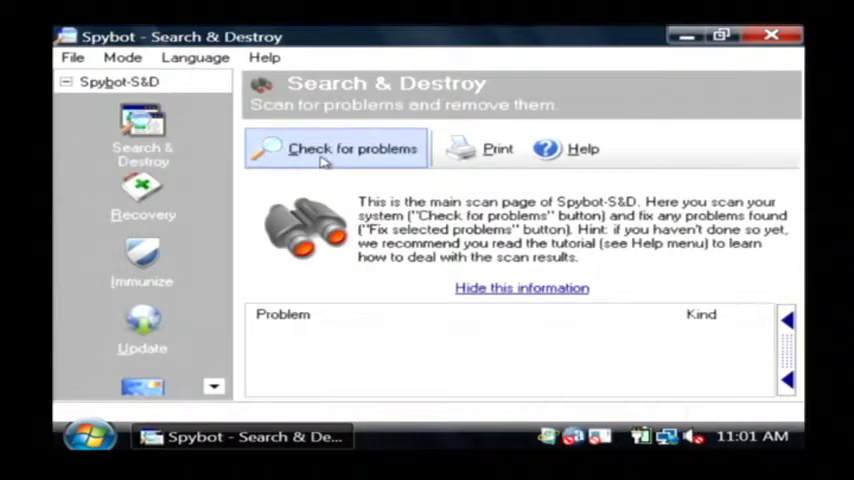
left_click(336, 148)
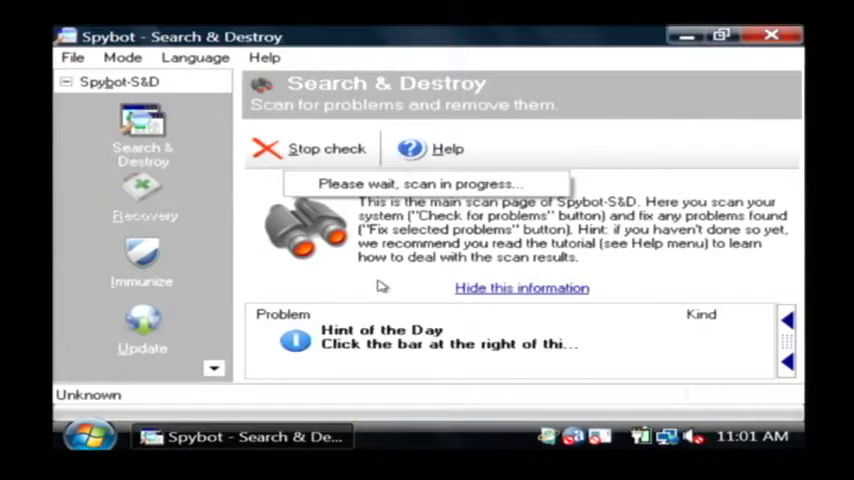
mouse_move(372, 292)
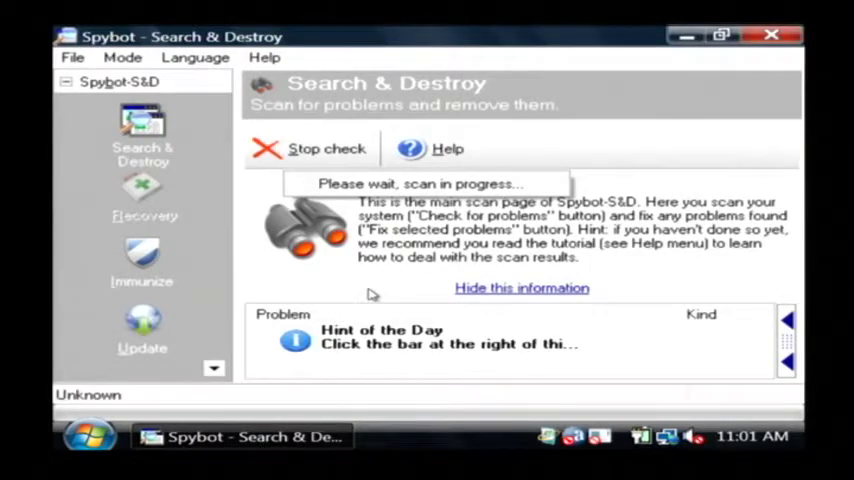